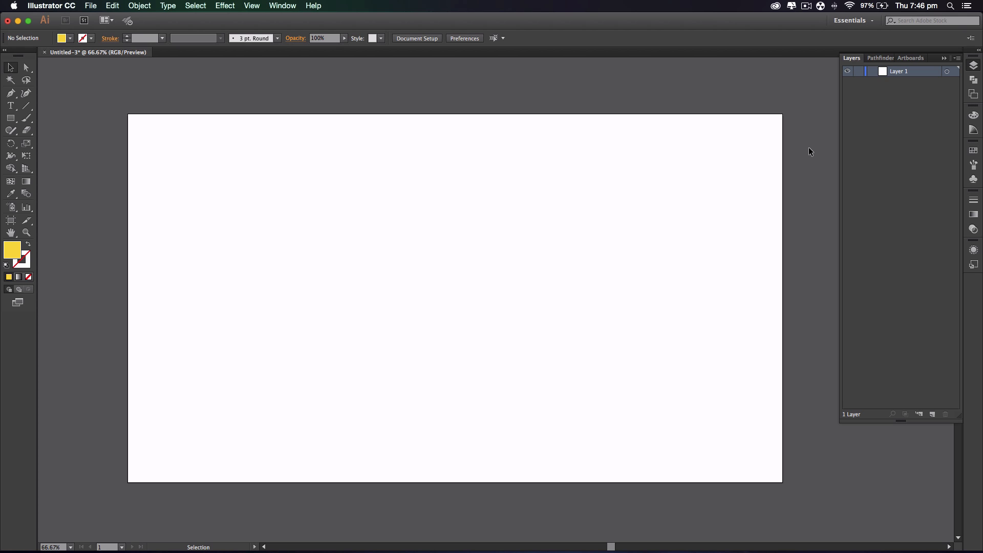
mouse_move(449, 151)
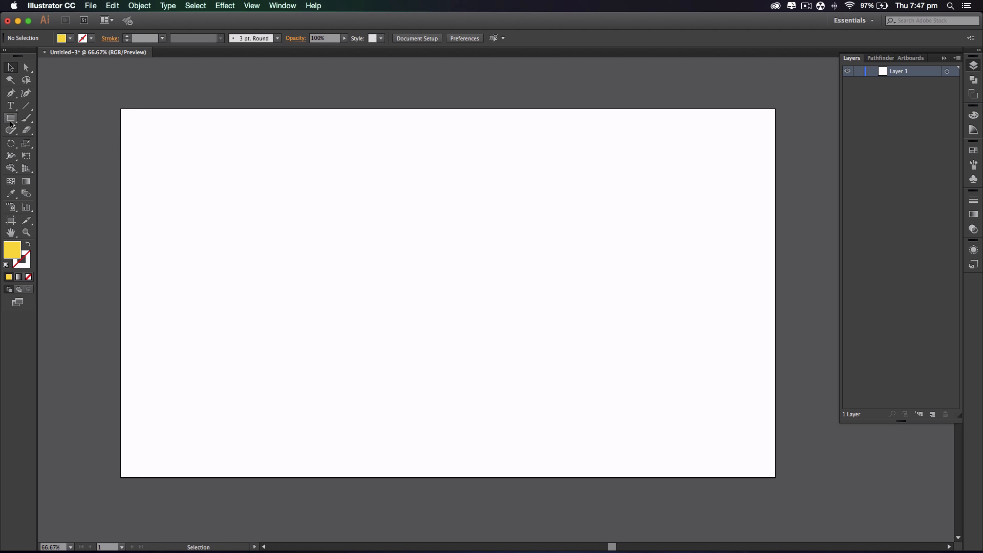
Step: Draw a yellow-filled rectangle exactly covering the artboard and lock Layer 1
left_click(10, 119)
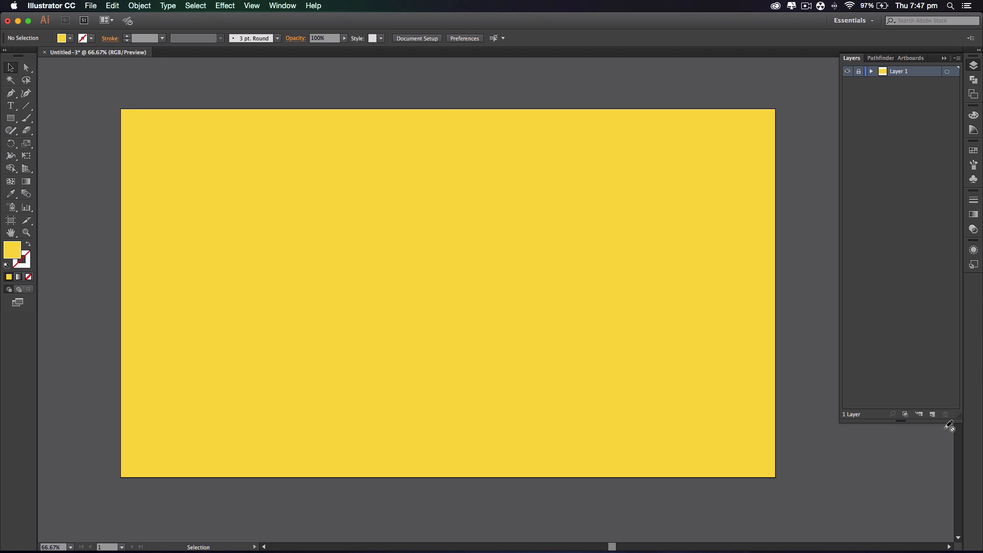
Step: On a new Layer 2, draw a centred circle and swap its fill and stroke colours
left_click(932, 414)
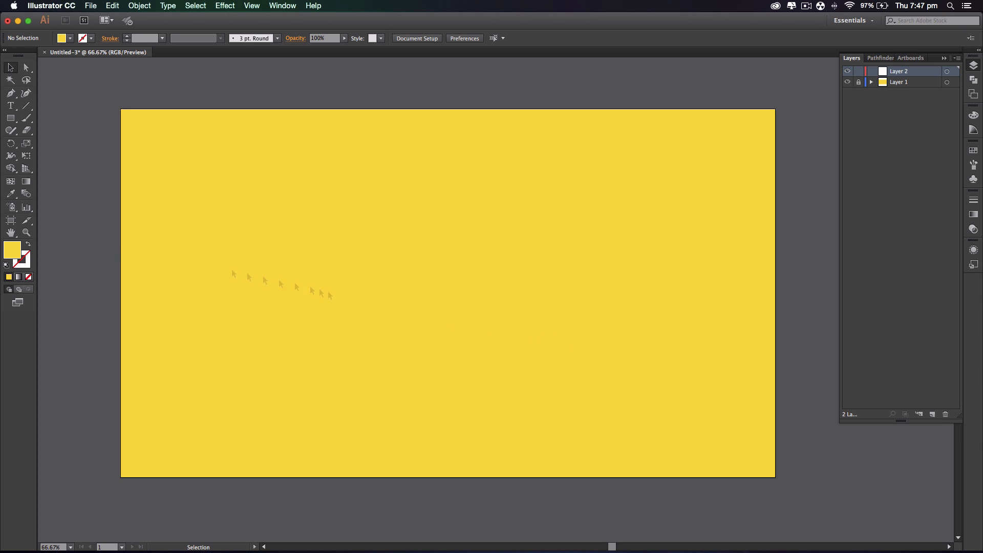
left_click(10, 118)
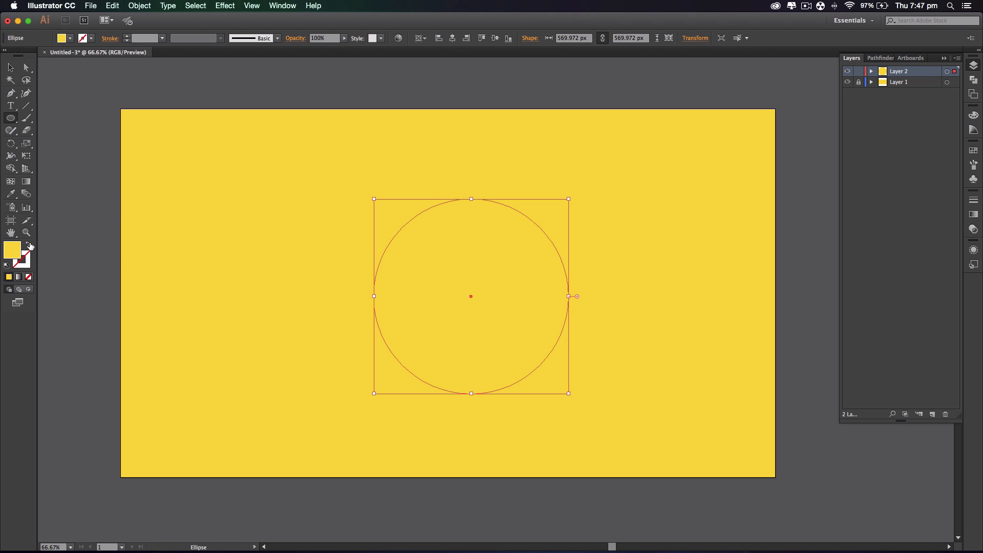
left_click(21, 264)
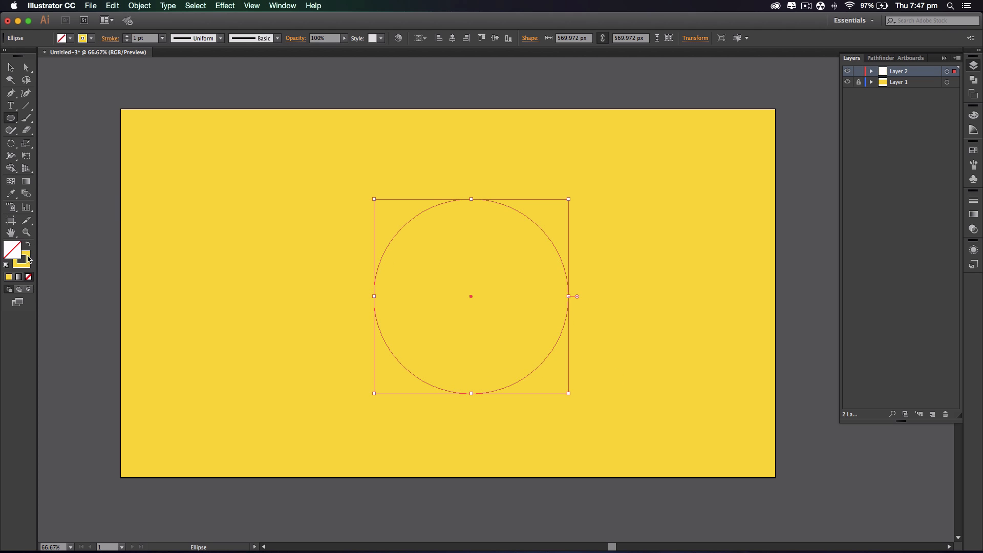
Step: Set the circle's stroke to dark purple and raise its weight to 24 pt
double_click(12, 251)
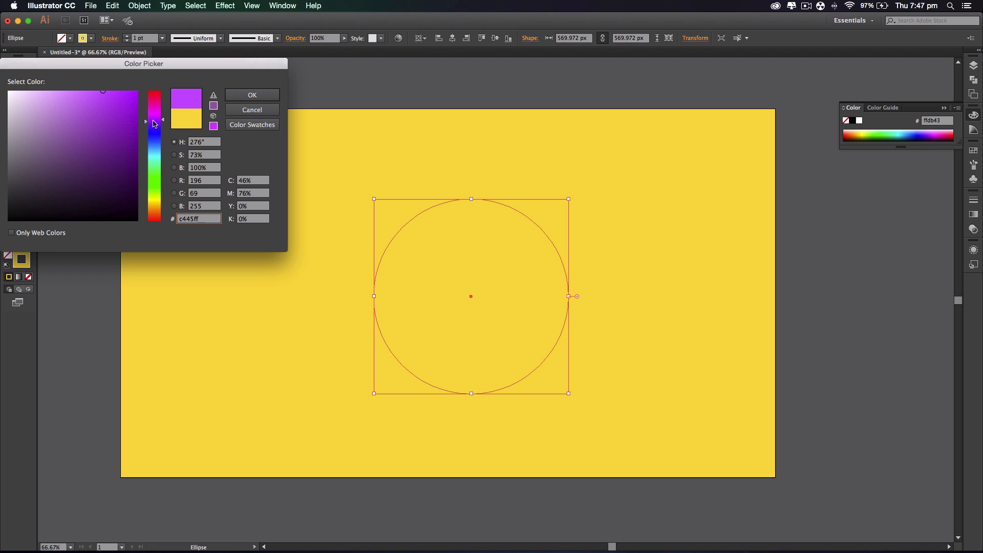
left_click(67, 178)
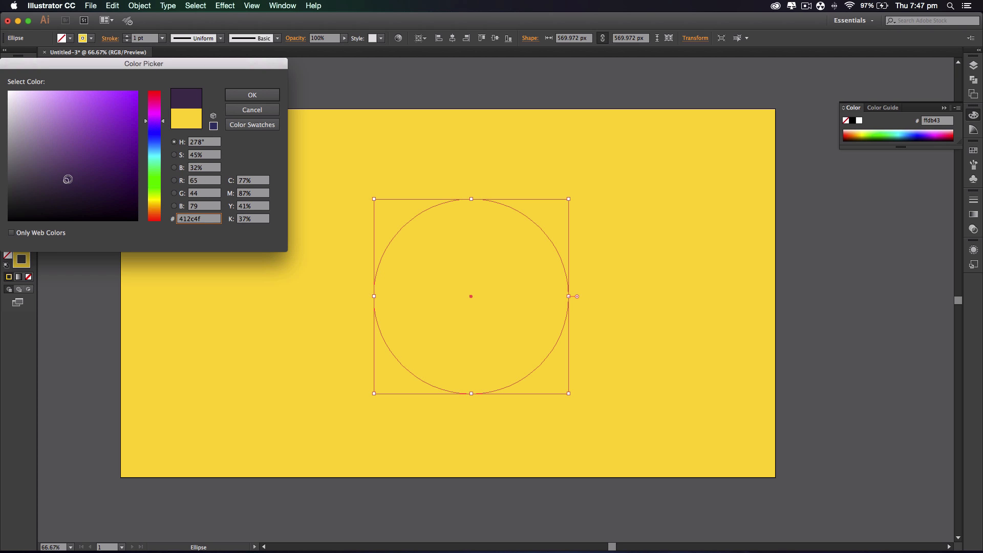
left_click(252, 95)
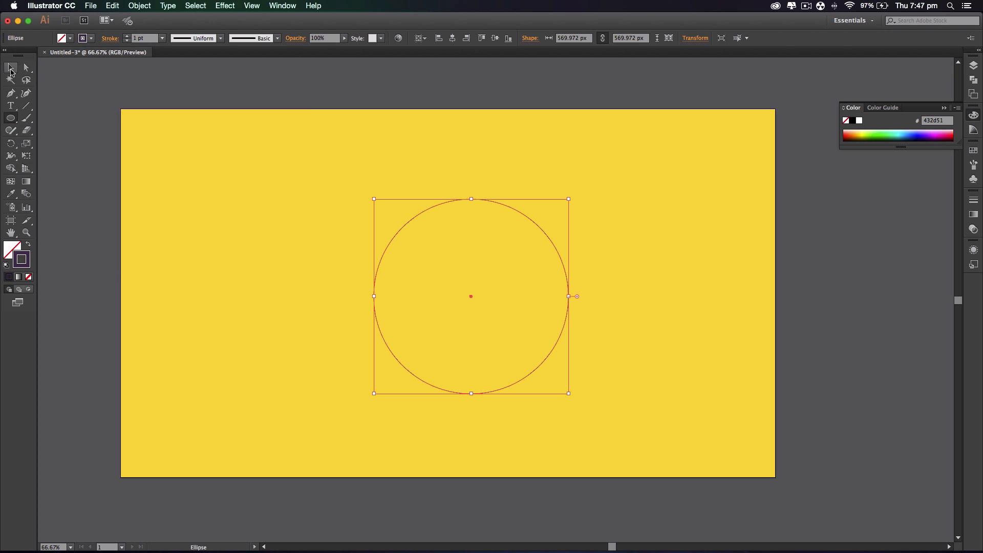
left_click(10, 68)
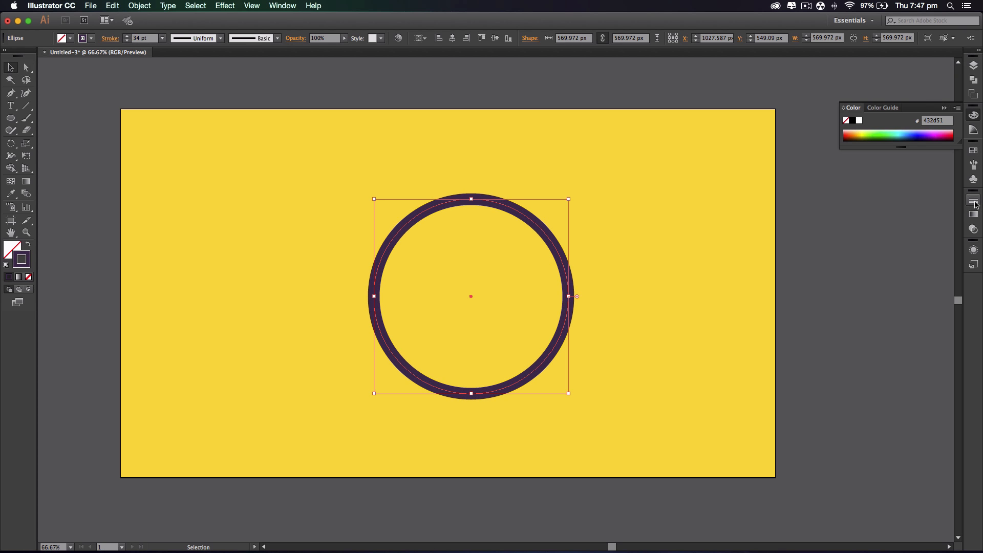
Step: Make the stroke dashed with 150 pt dash and 110 pt gap, at about 580 pt weight
left_click(975, 200)
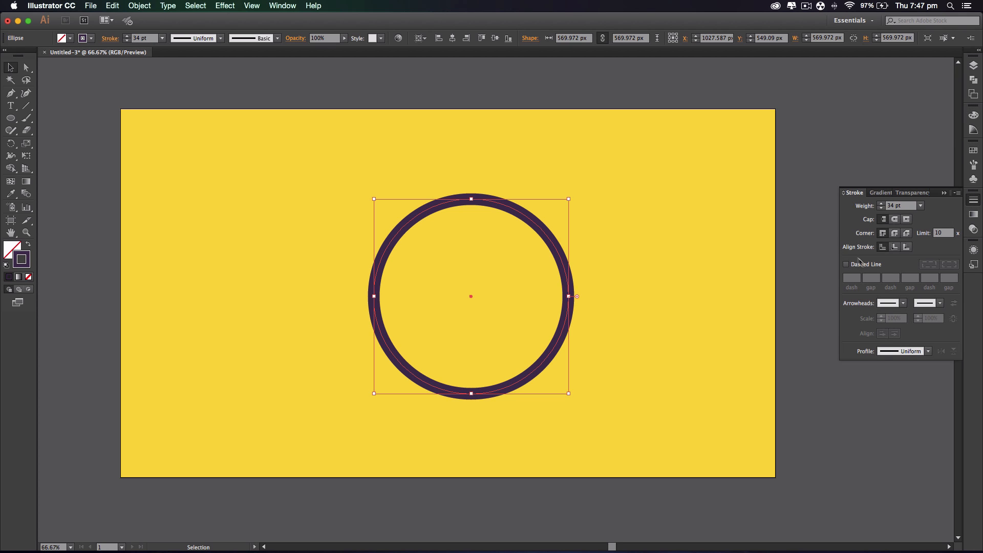
left_click(847, 264)
type("150")
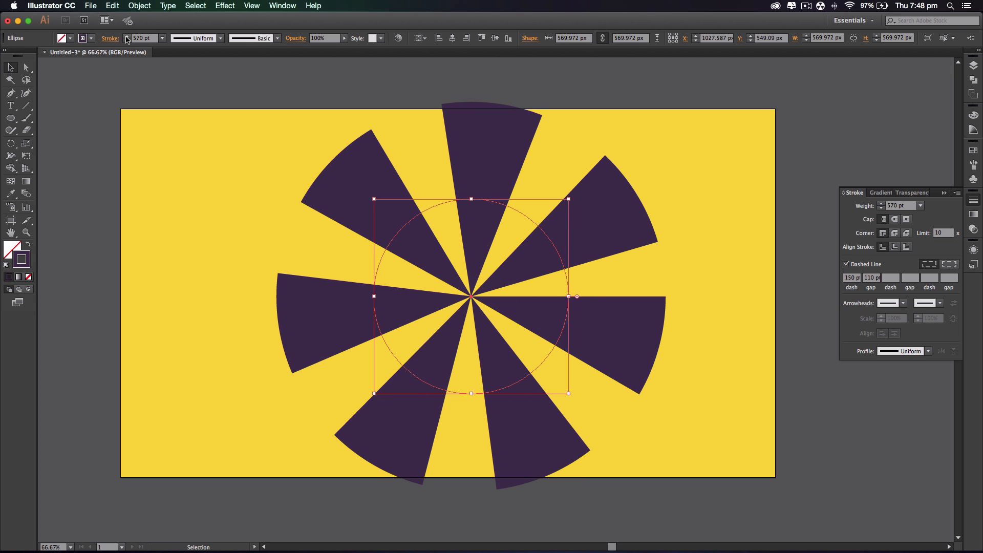
left_click(128, 36)
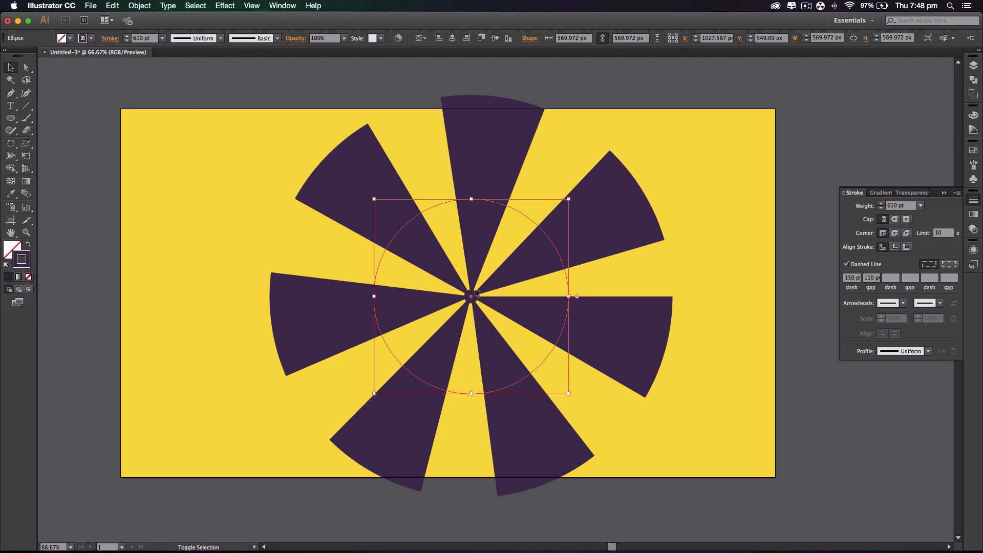
mouse_move(118, 38)
type("580")
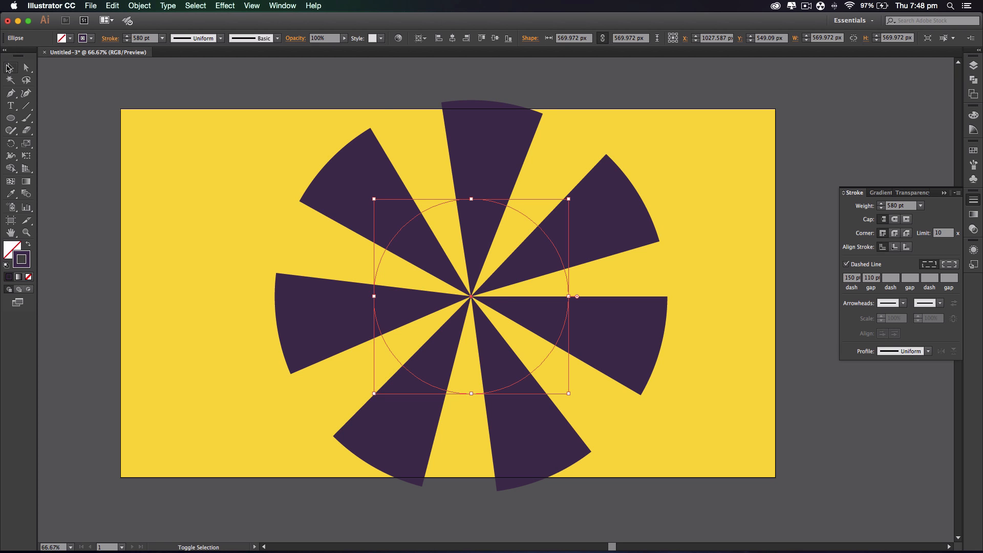
left_click(139, 6)
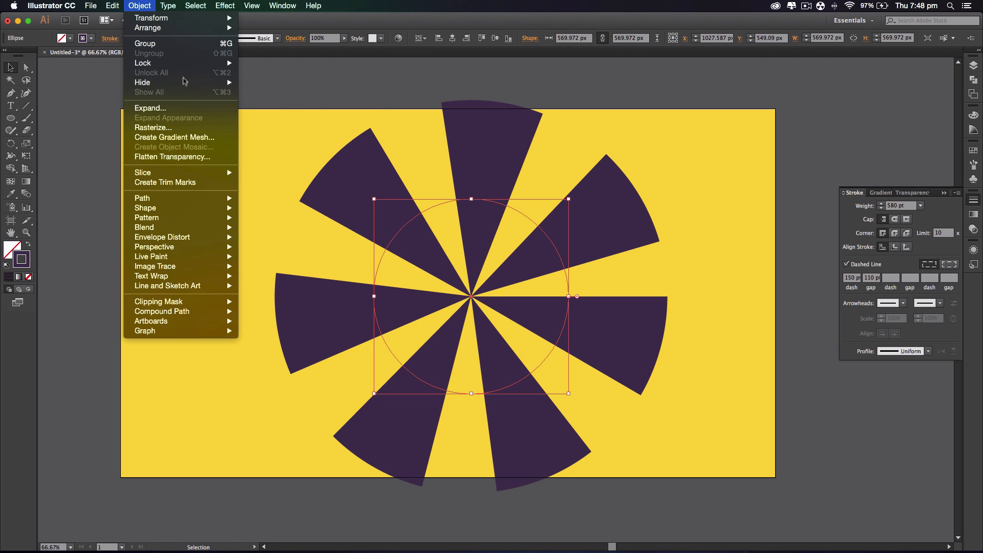
Step: Expand the dashed stroke into solid wedges, scale them beyond the artboard, centre and rotate slightly
left_click(144, 43)
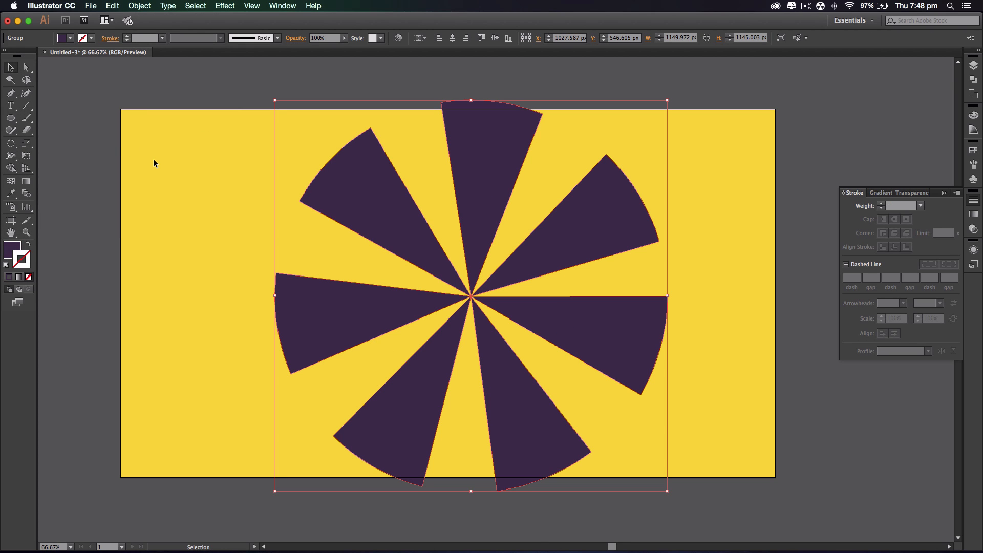
mouse_move(272, 197)
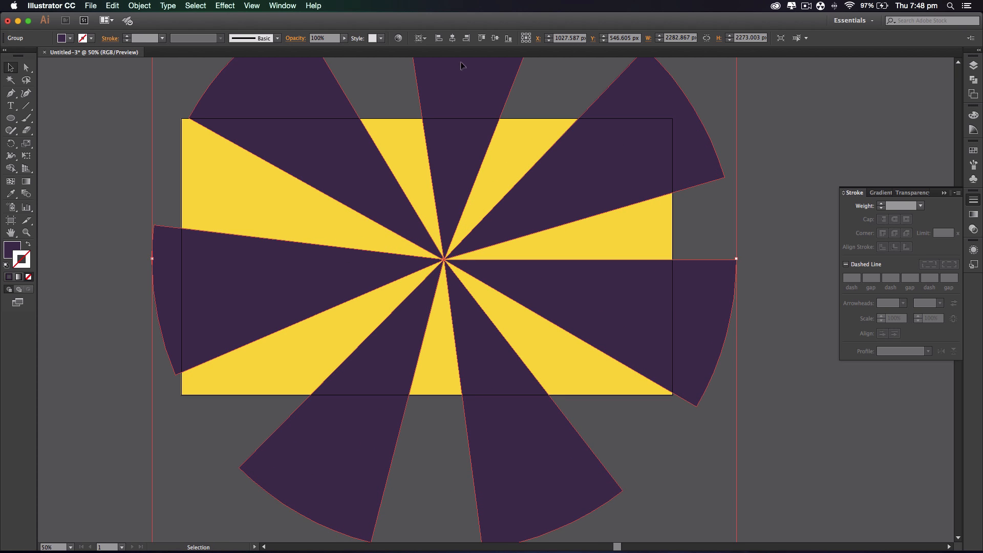
mouse_move(452, 38)
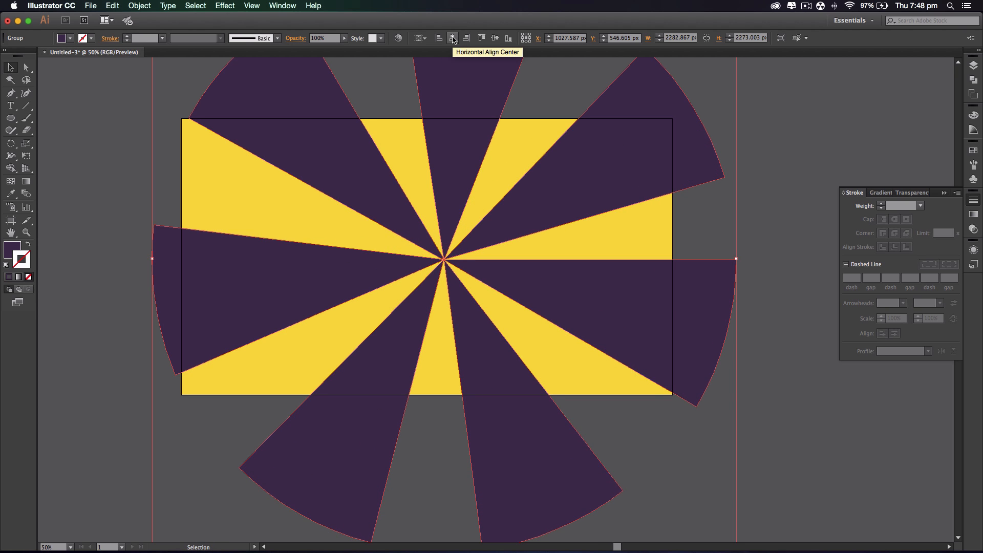
left_click(452, 38)
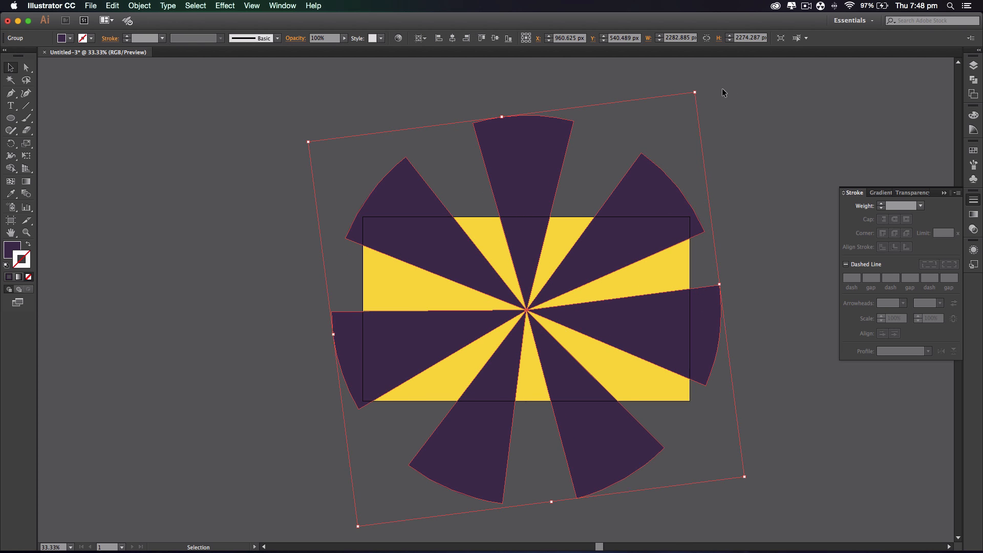
left_click(660, 182)
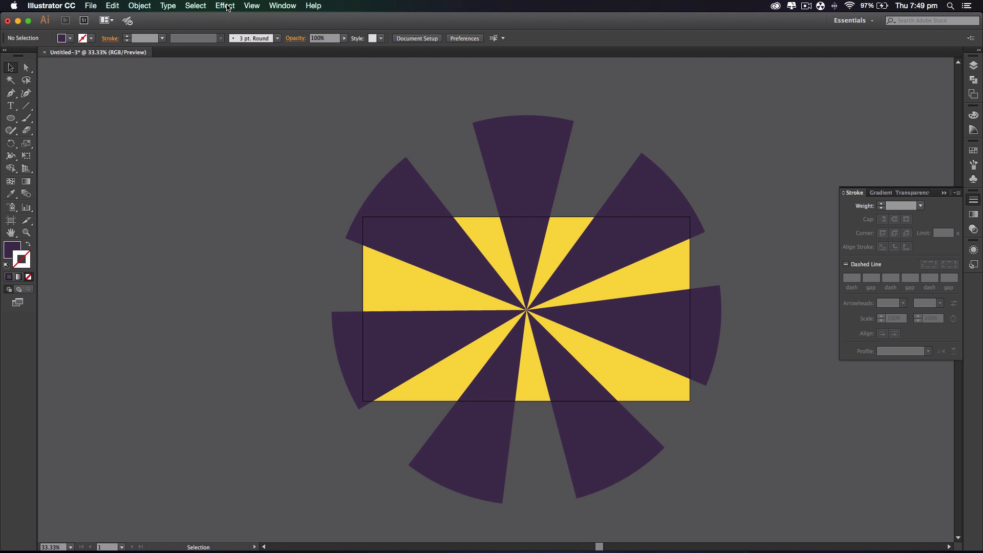
Step: Apply the Distort & Transform > Twist effect to the rays with Preview enabled
left_click(224, 6)
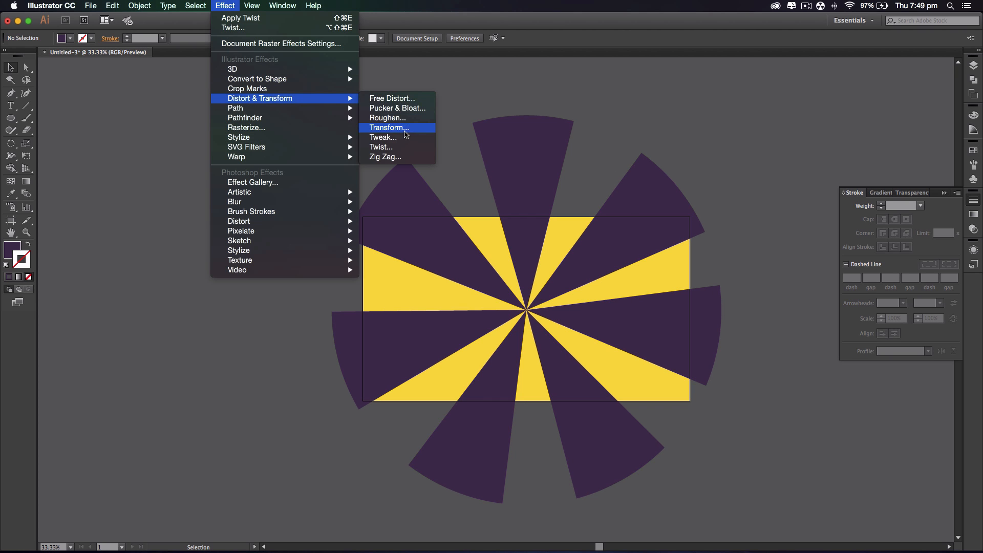
left_click(381, 146)
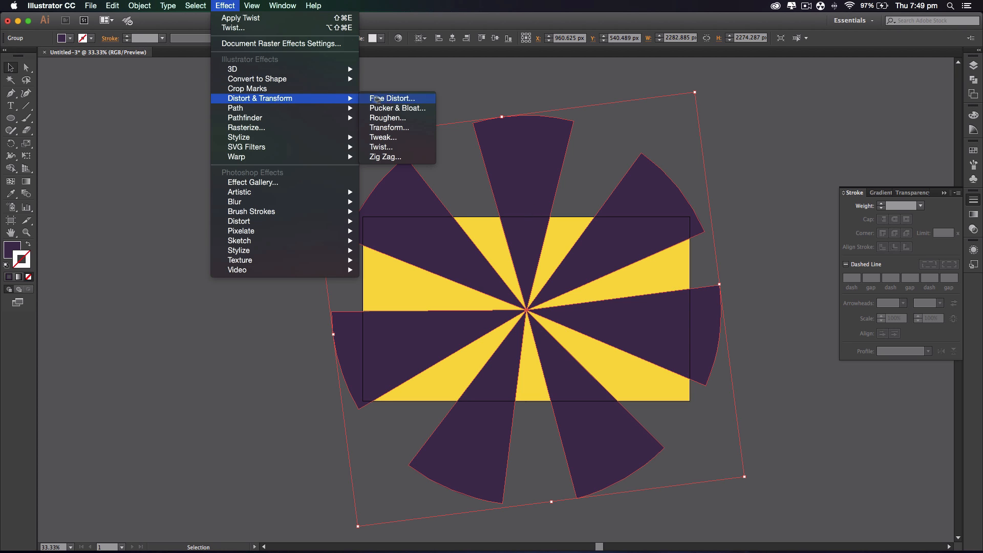
left_click(381, 147)
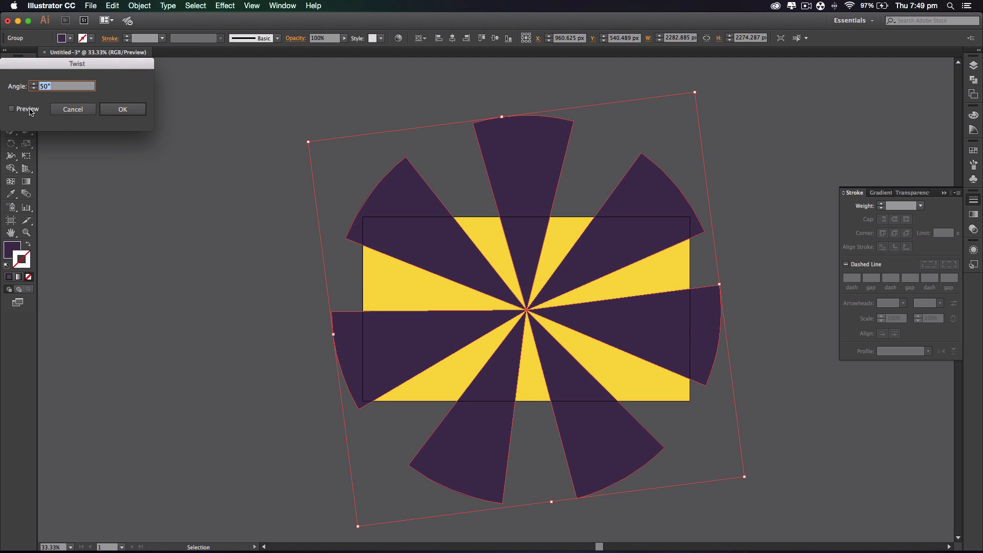
left_click(12, 109)
type("20")
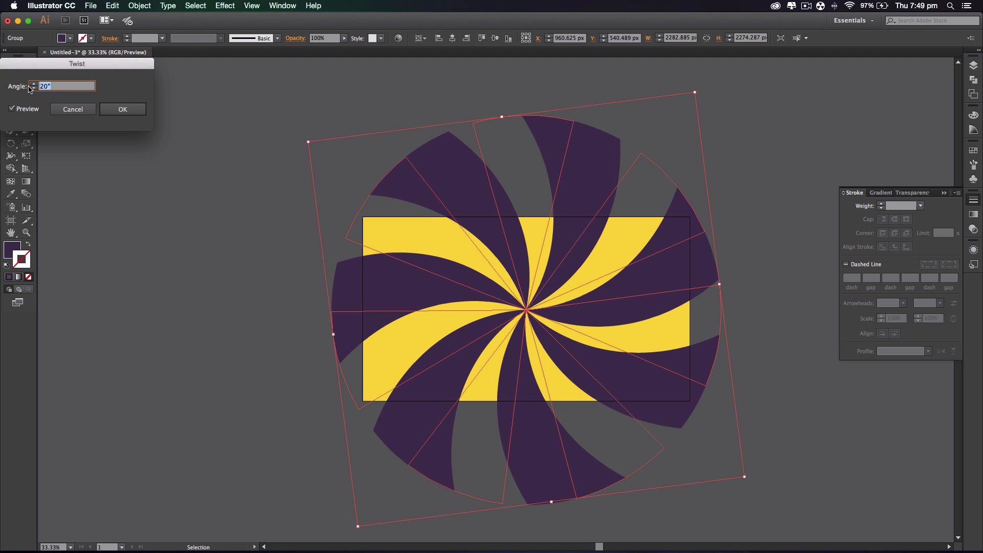
Step: Try twist angles such as -10° and -60°, settle on 20° and confirm
left_click(32, 83)
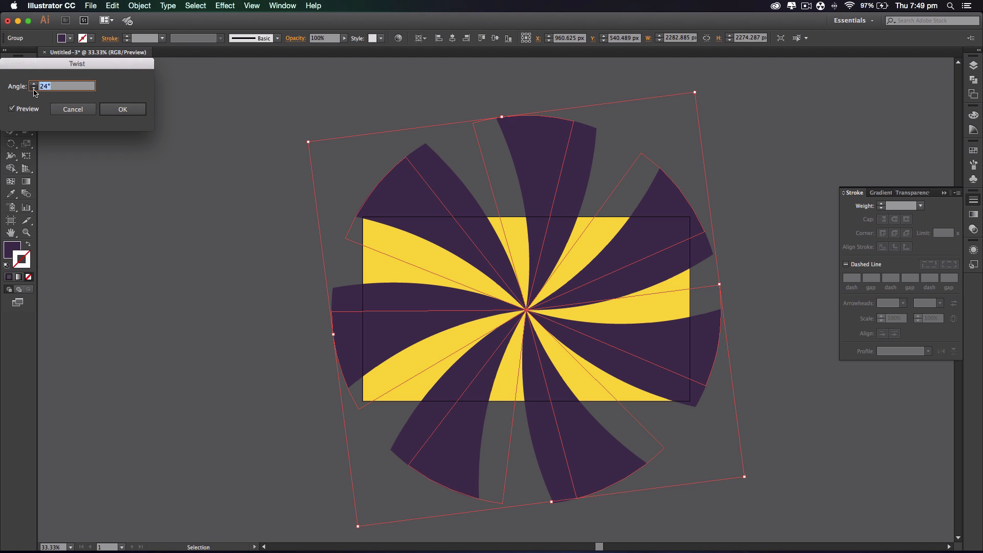
type("-10°")
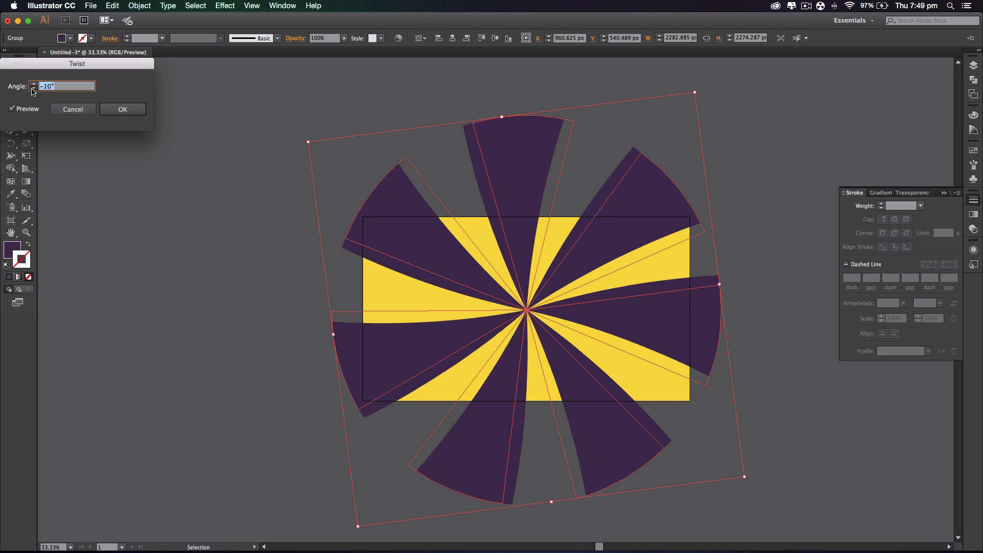
type("-60")
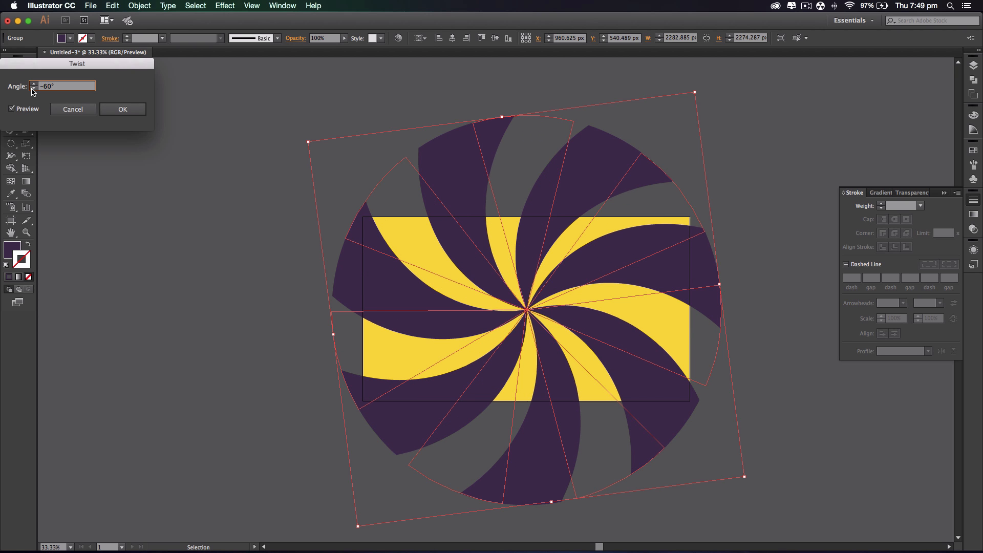
left_click(34, 83)
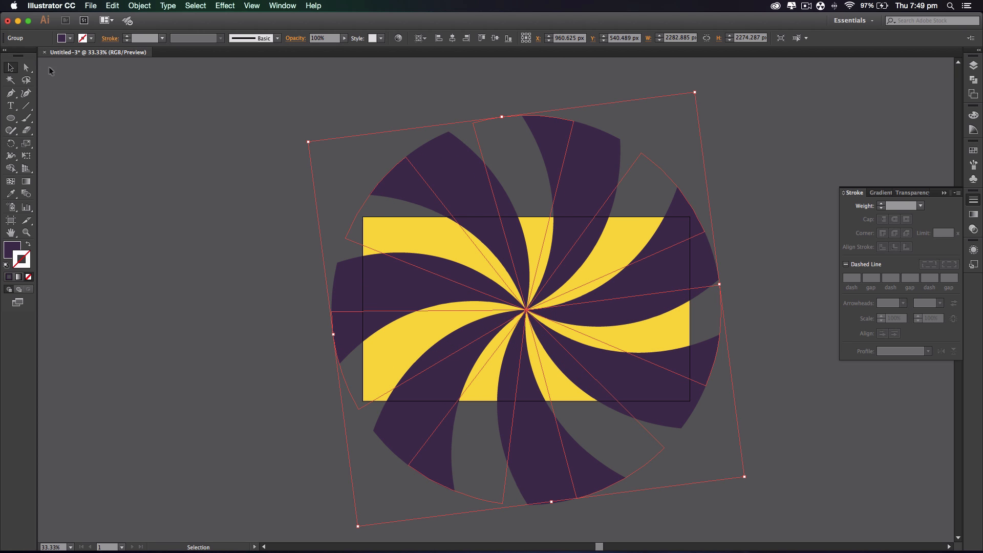
Step: Expand the twisted rays into fixed shapes and centre the swirl horizontally and vertically
left_click(139, 6)
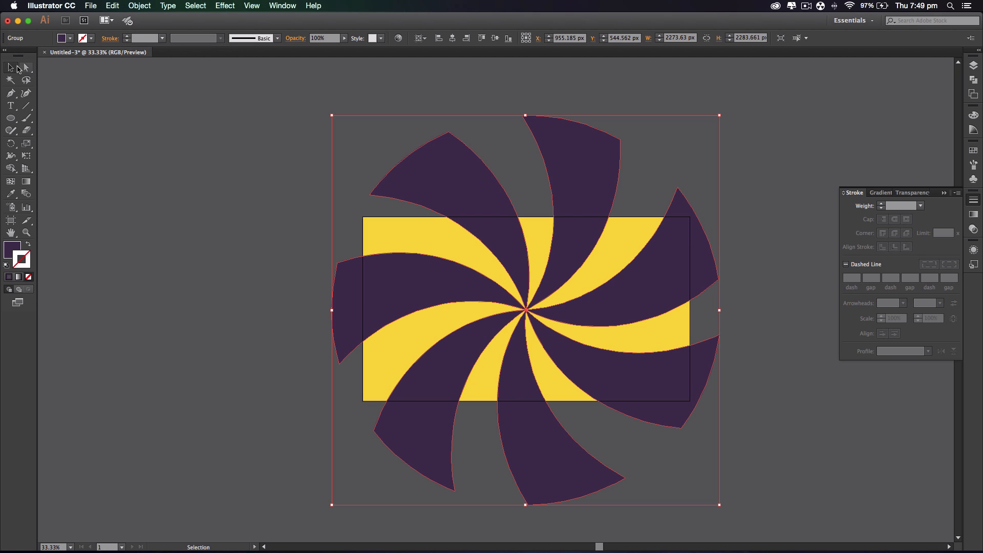
mouse_move(515, 267)
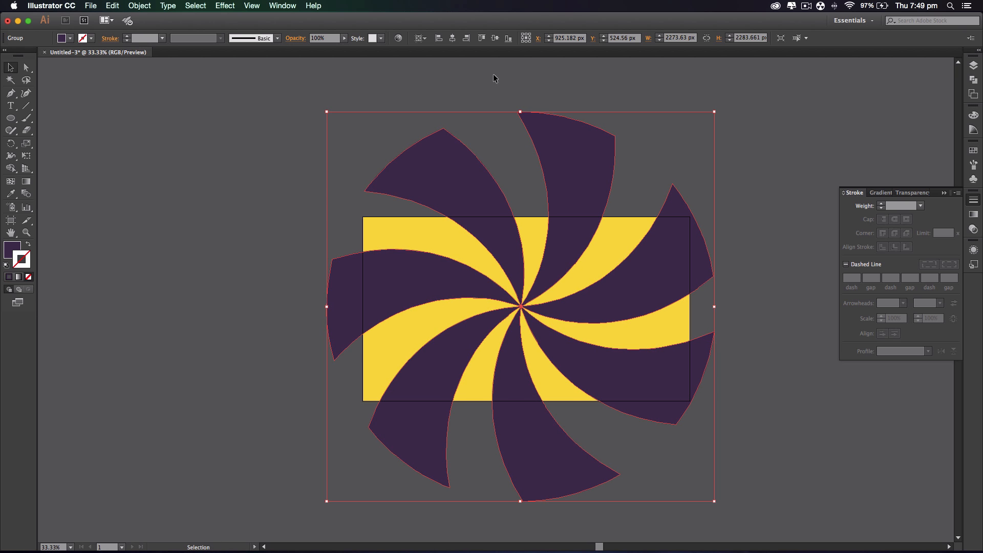
left_click(496, 38)
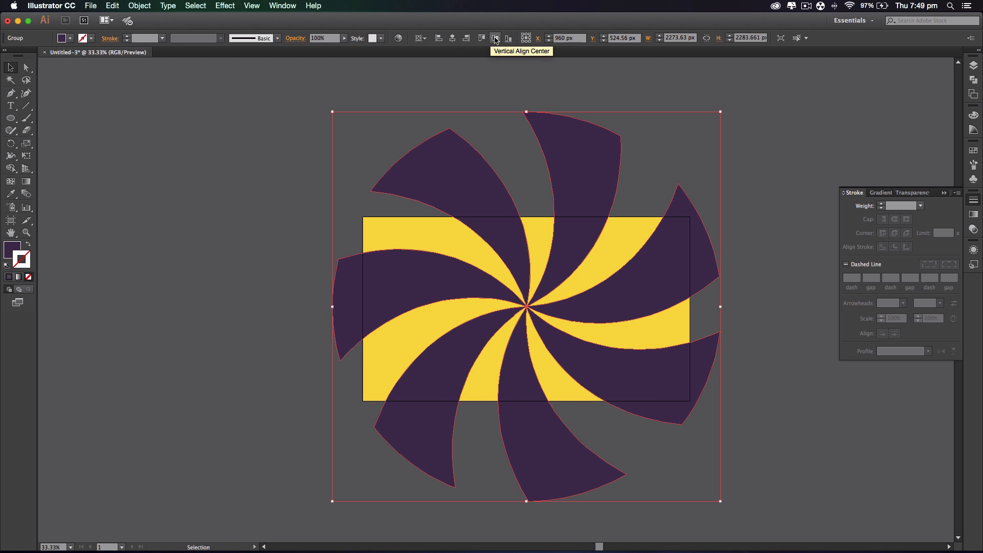
left_click(707, 167)
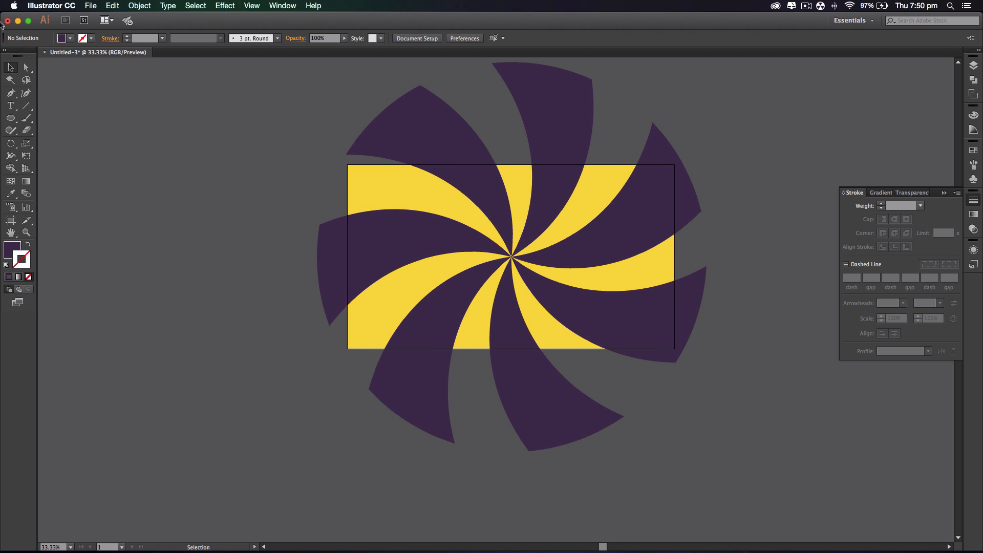
left_click(11, 118)
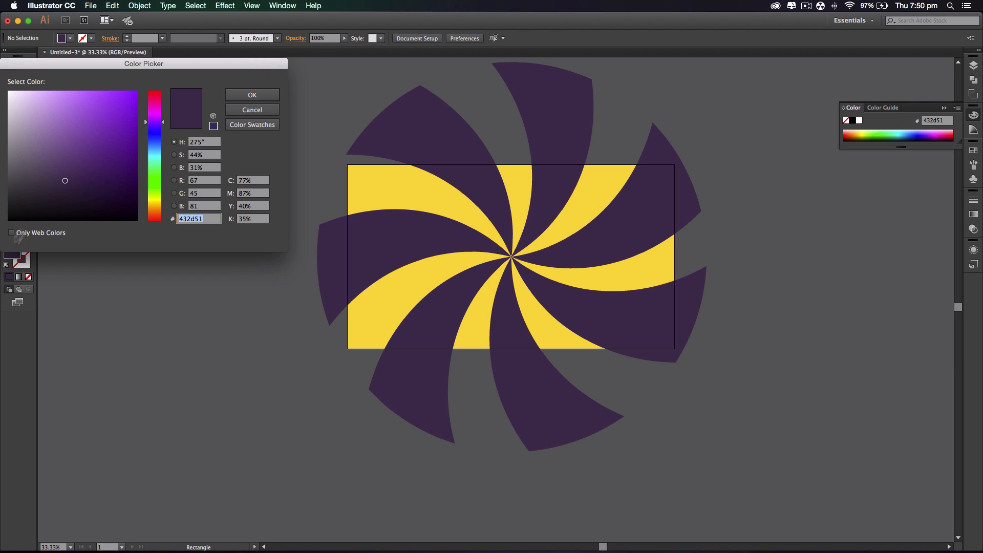
left_click(252, 110)
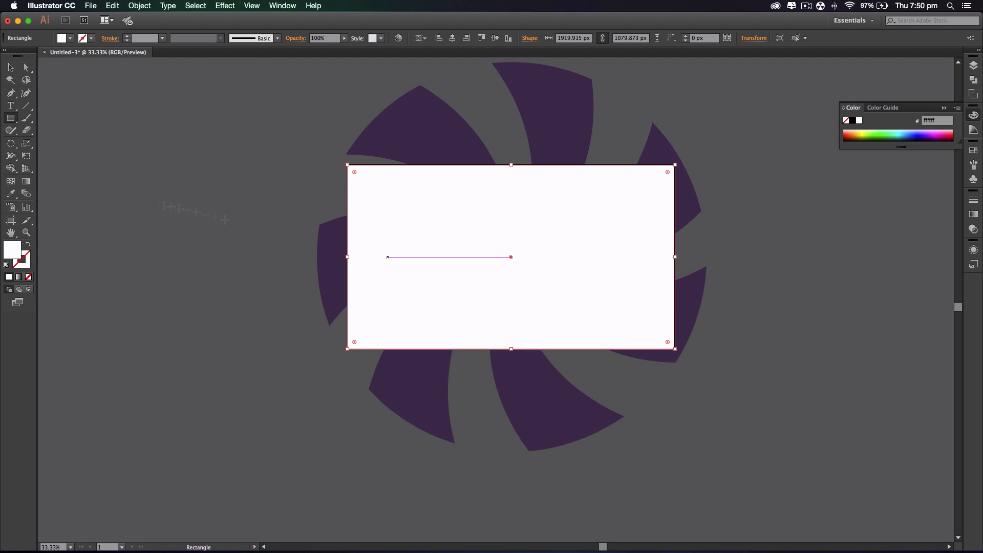
left_click(9, 67)
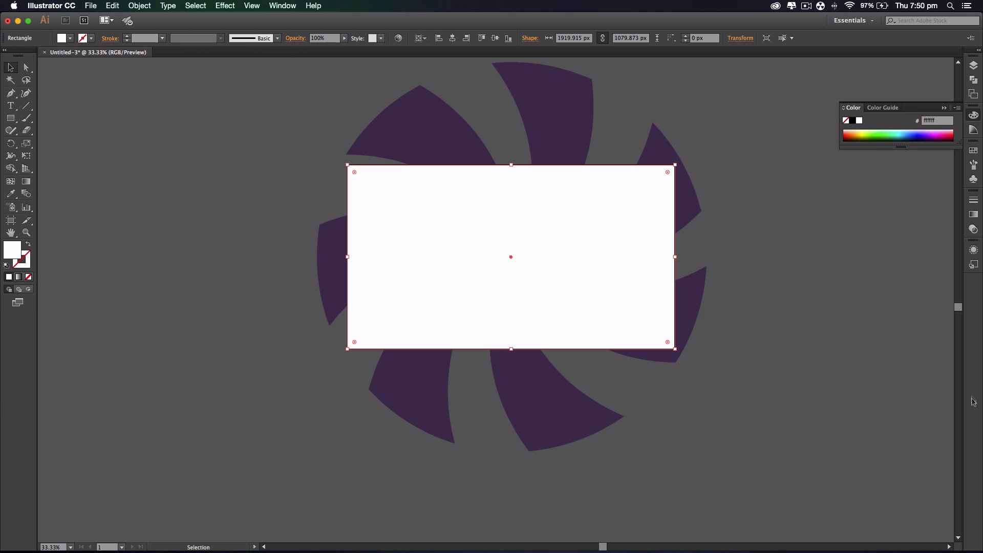
key("cmd+a")
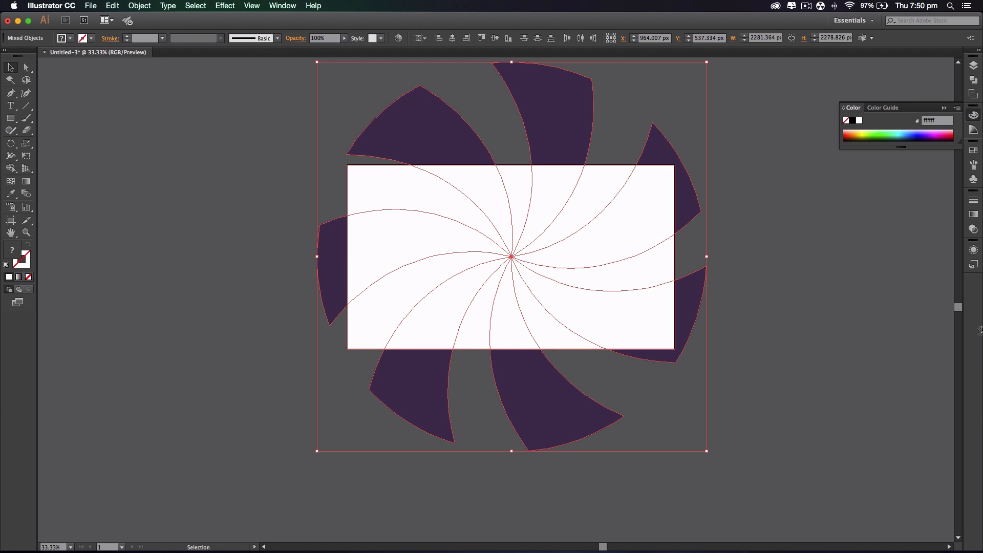
left_click(762, 222)
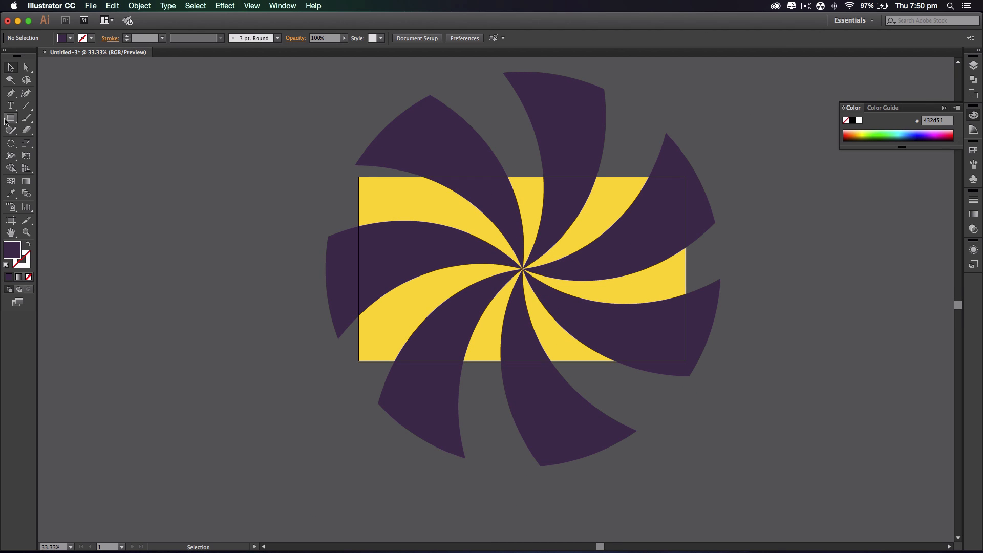
Step: Draw a white artboard-sized rectangle and make it an opacity mask over the swirl
left_click(10, 118)
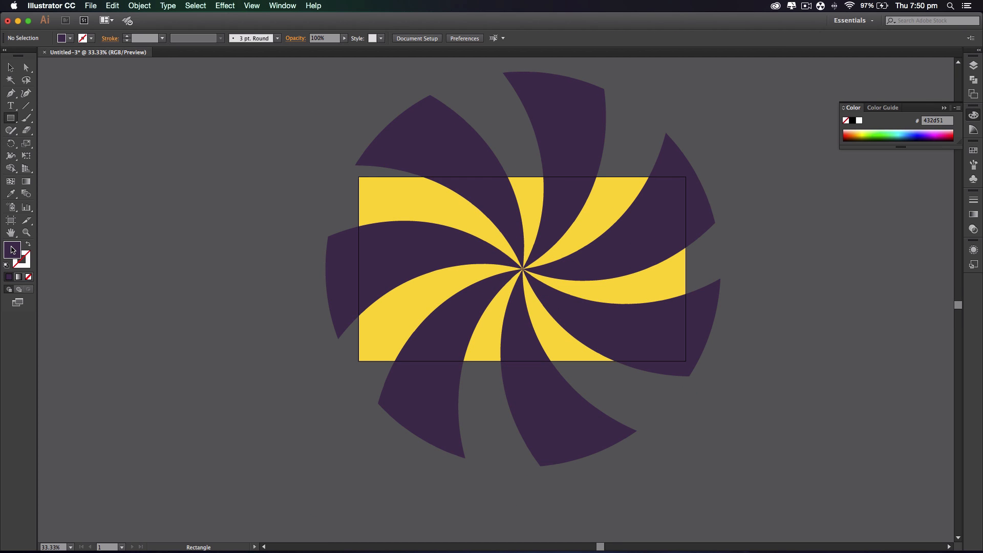
double_click(12, 250)
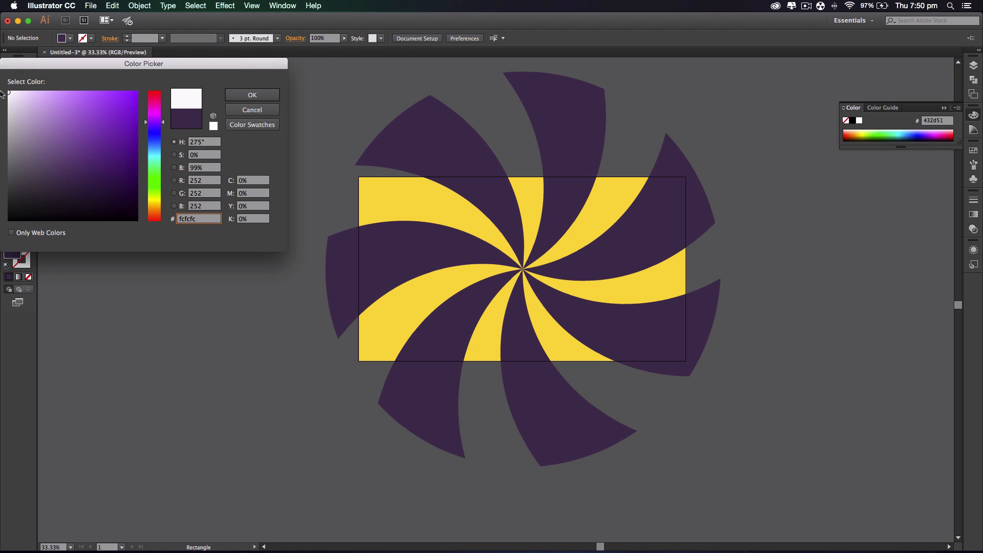
left_click(252, 94)
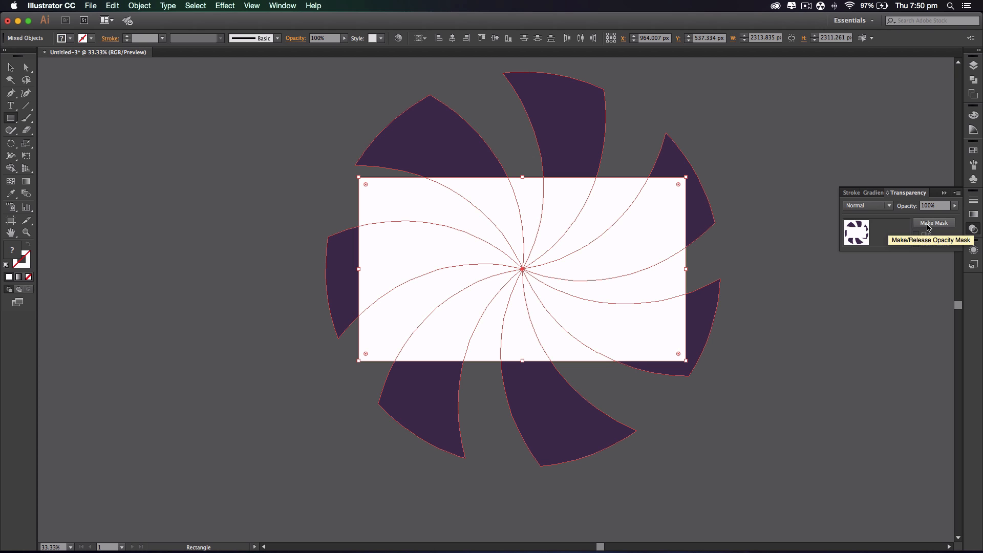
left_click(935, 223)
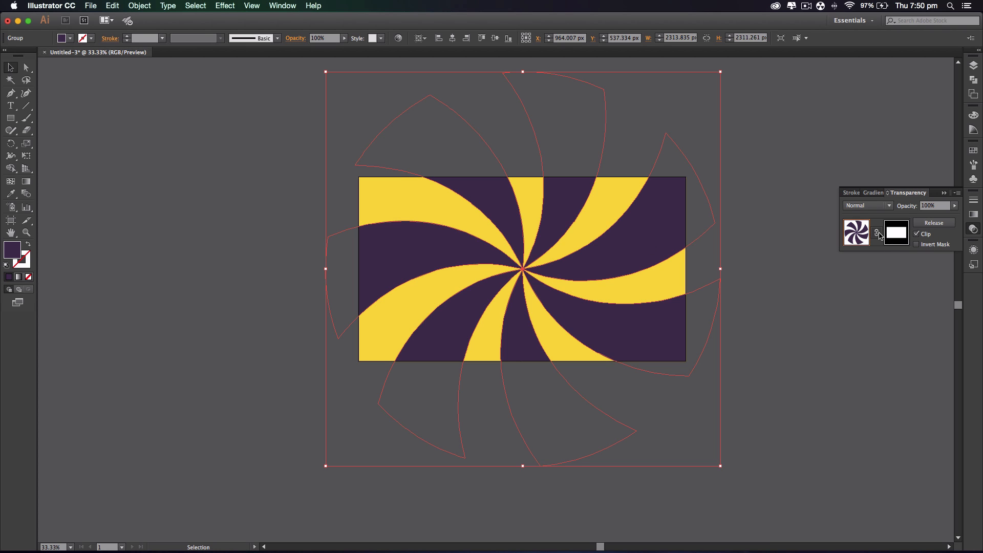
mouse_move(876, 233)
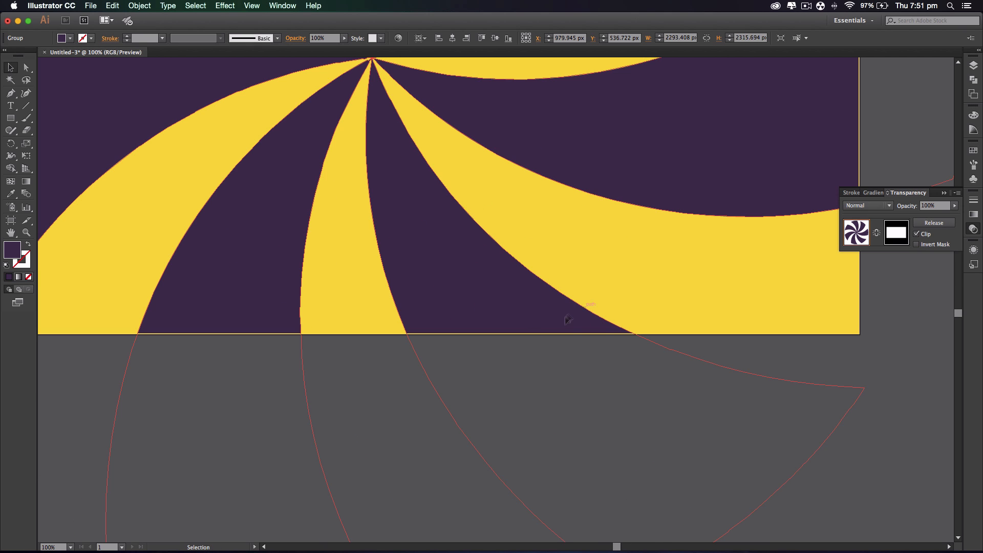
Step: Enter opacity mask editing mode via the Transparency panel's mask thumbnail
left_click(896, 233)
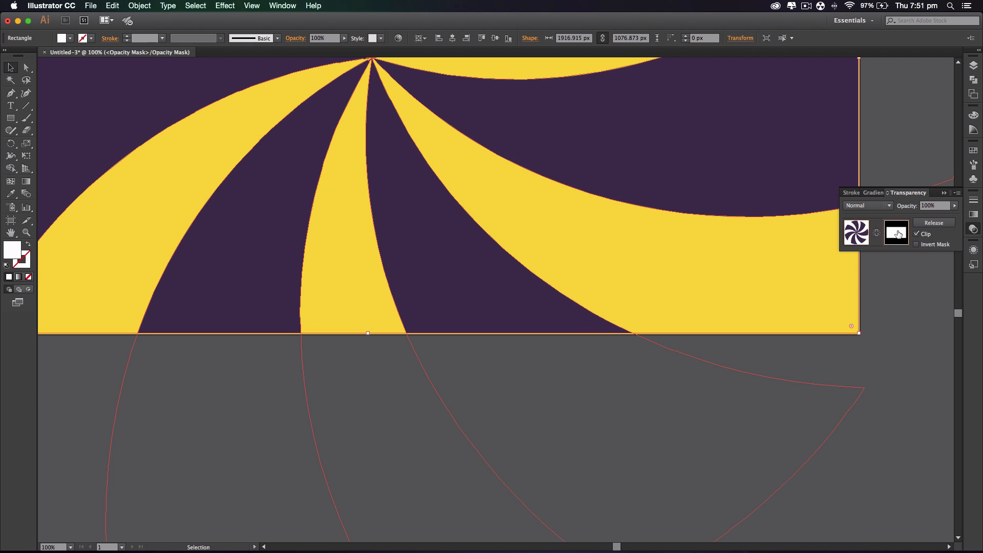
left_click(897, 232)
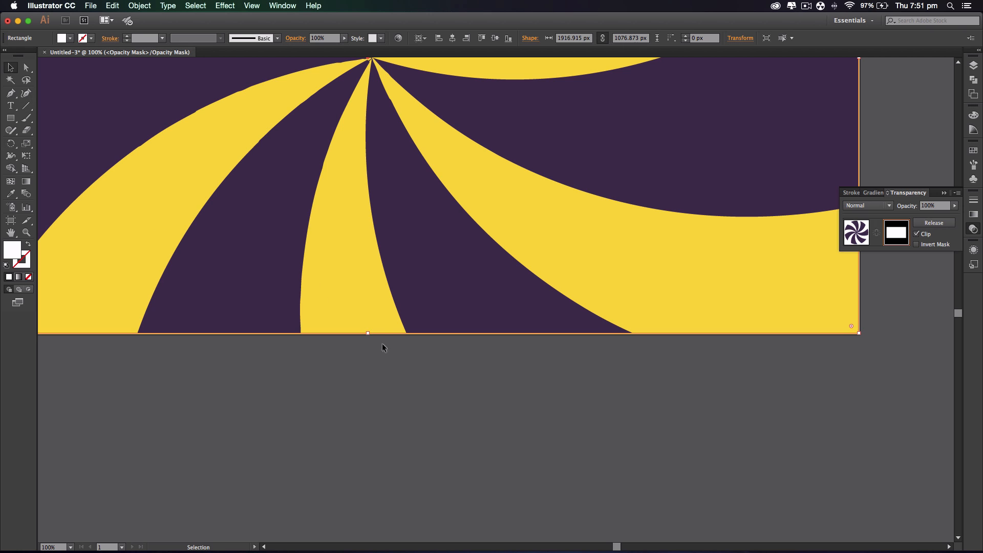